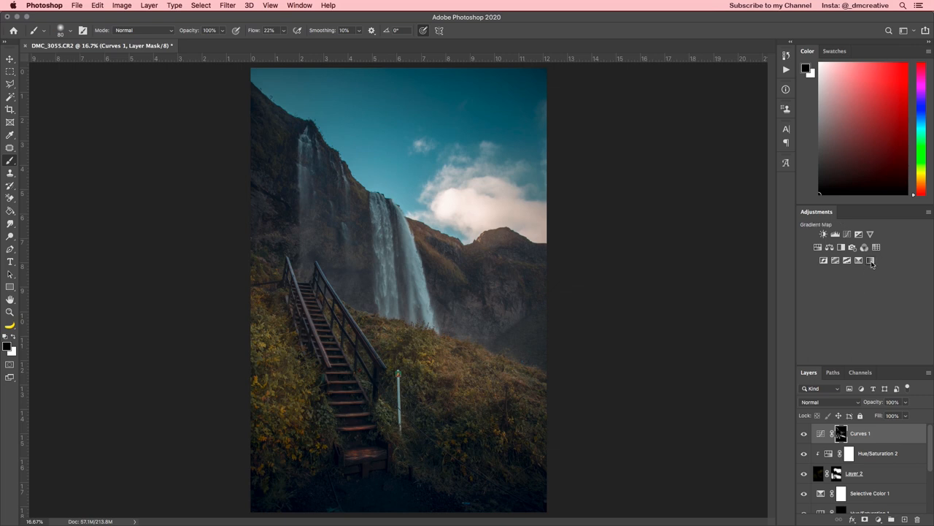
{"action": "mouse_move", "coordinate": [870, 259]}
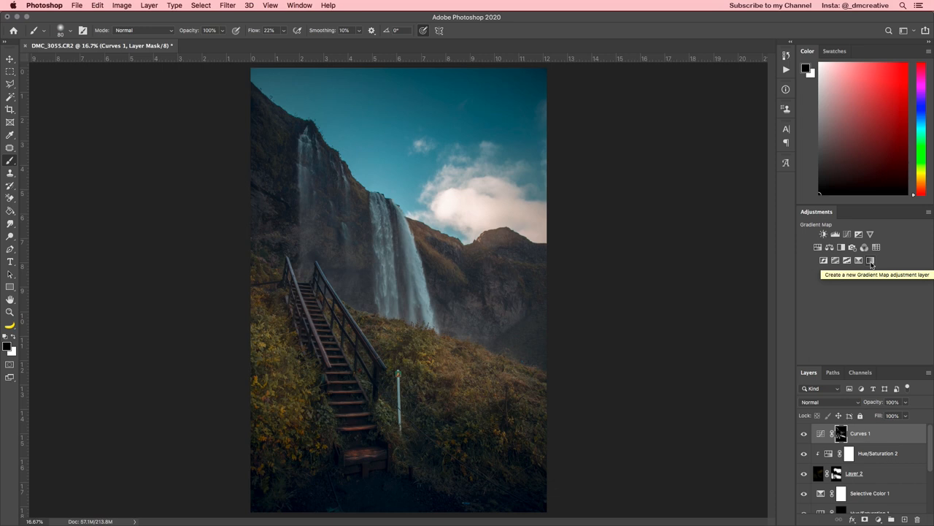
- Add a Gradient Map adjustment layer, turning the waterfall photo black and white
{"action": "left_click", "coordinate": [870, 259]}
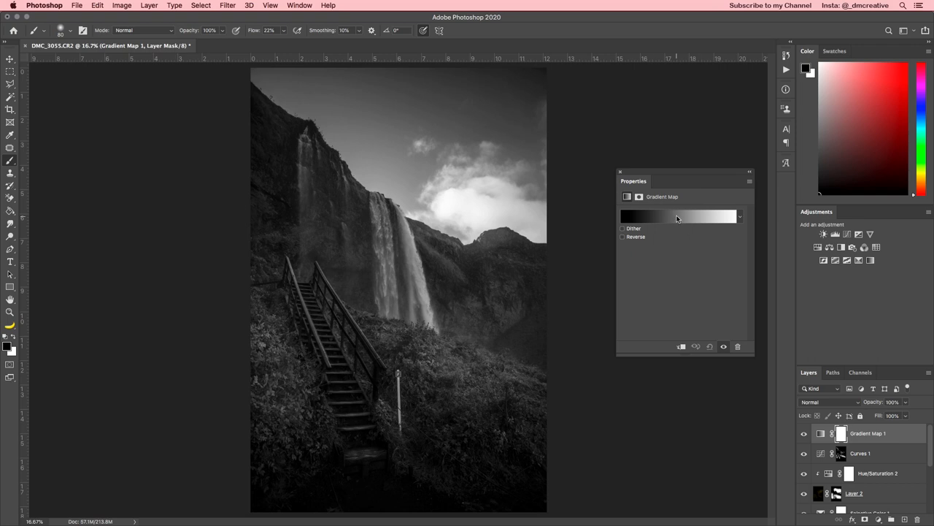
- Set the gradient's shadow stop to a vivid medium blue in the colour picker
{"action": "left_click", "coordinate": [677, 216]}
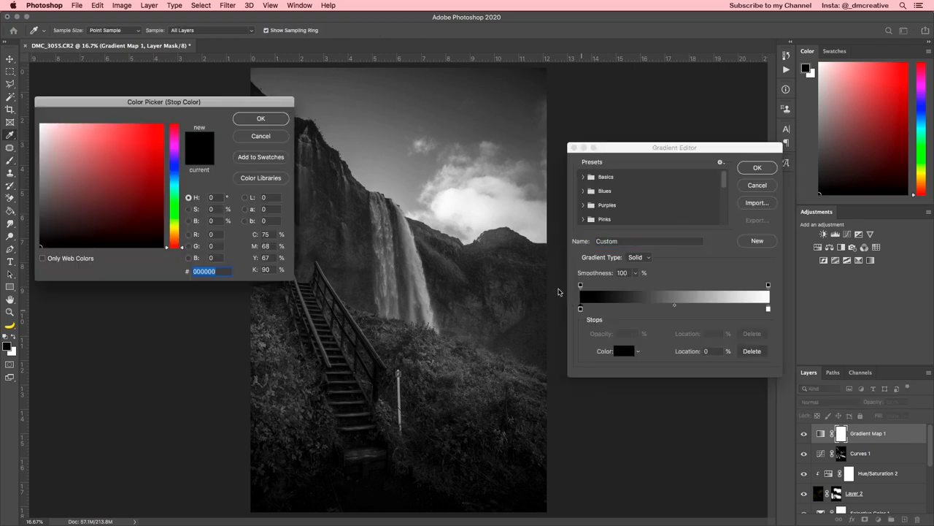
{"action": "left_click_drag", "start_coordinate": [164, 102], "coordinate": [343, 189]}
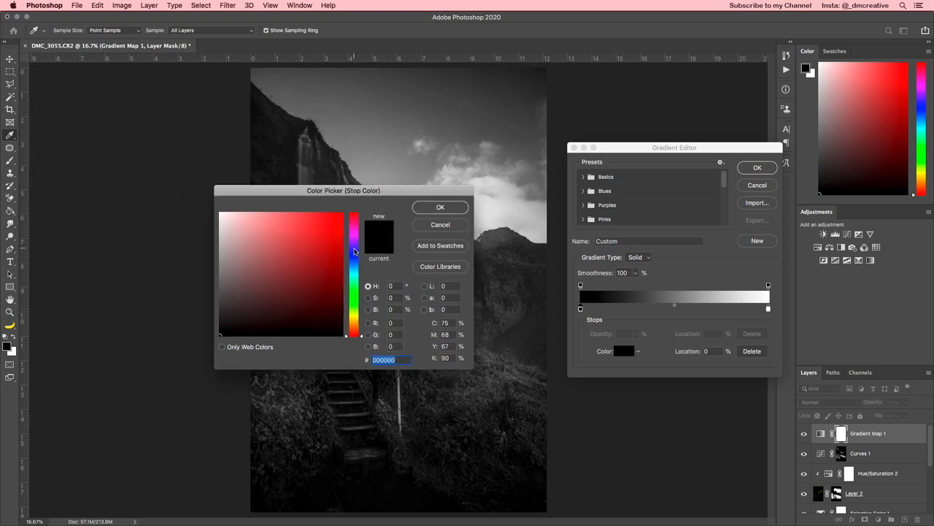
{"action": "left_click", "coordinate": [324, 235]}
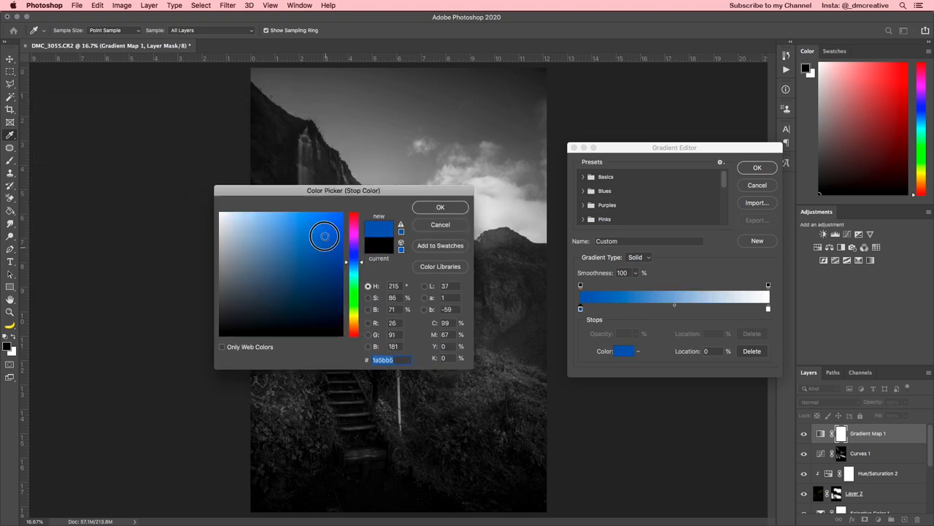
{"action": "left_click_drag", "start_coordinate": [325, 235], "coordinate": [321, 225]}
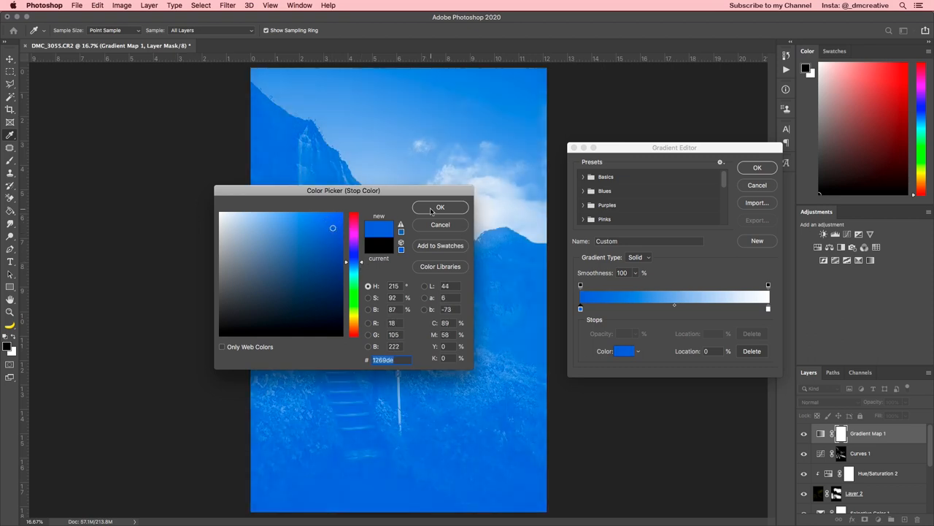
{"action": "left_click", "coordinate": [441, 207]}
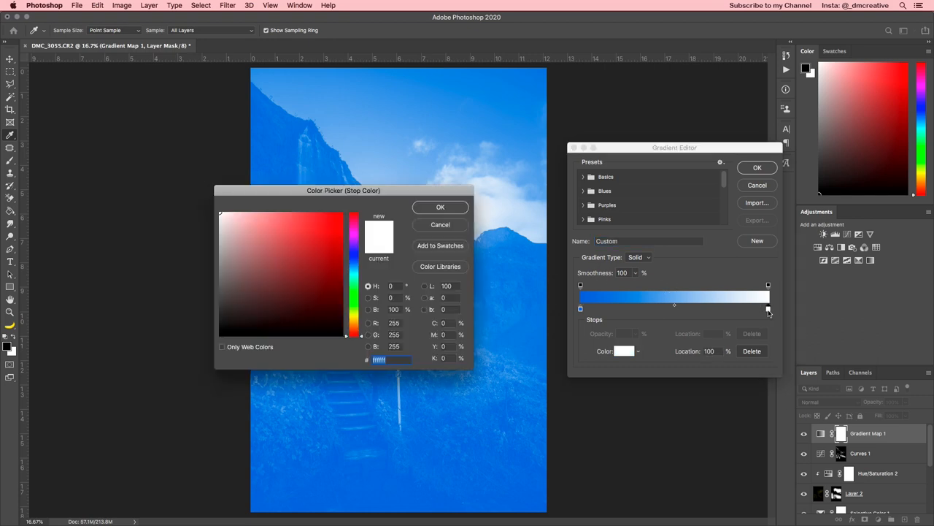
- Set the gradient's highlight stop to a golden yellow
{"action": "left_click", "coordinate": [353, 318]}
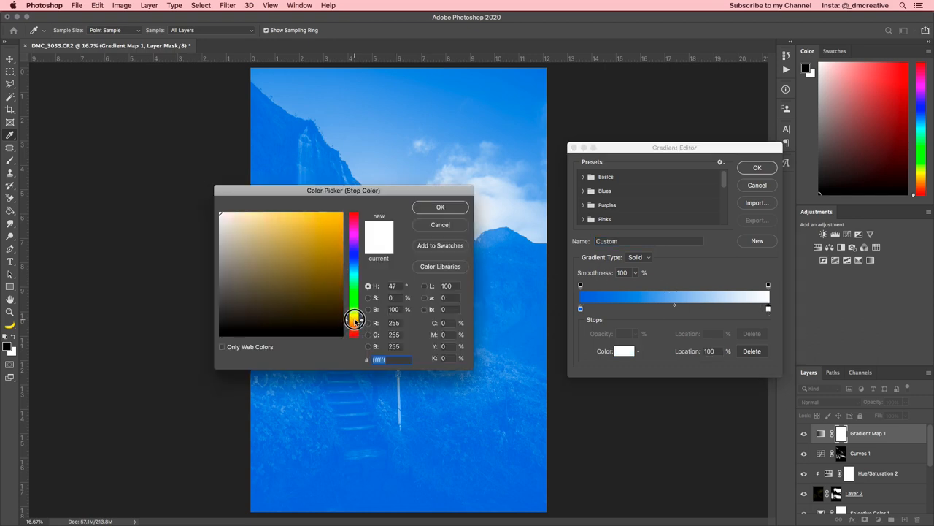
{"action": "left_click", "coordinate": [319, 219]}
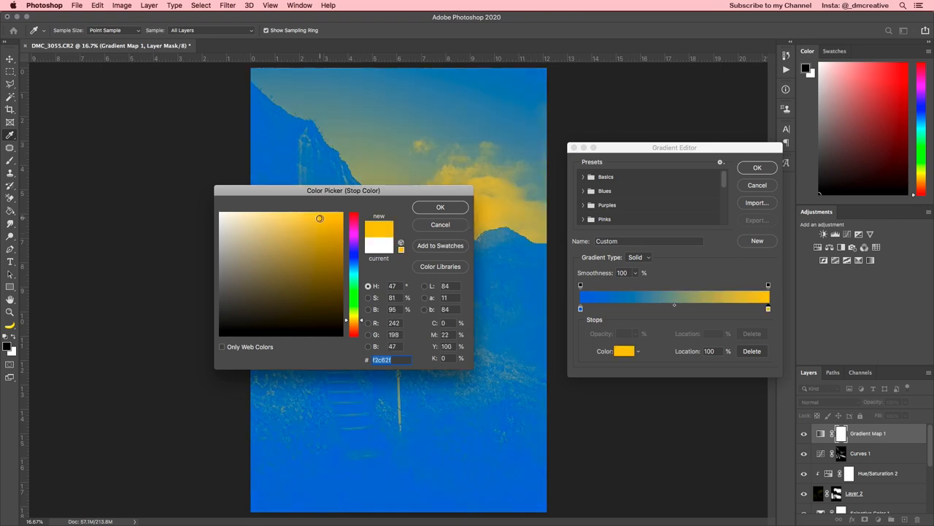